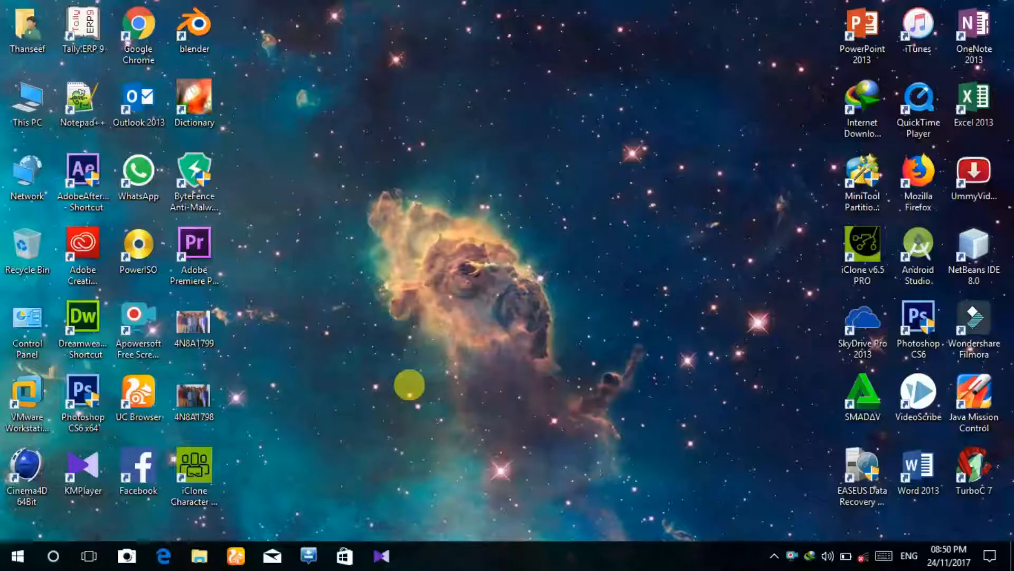
mouse_move(31, 101)
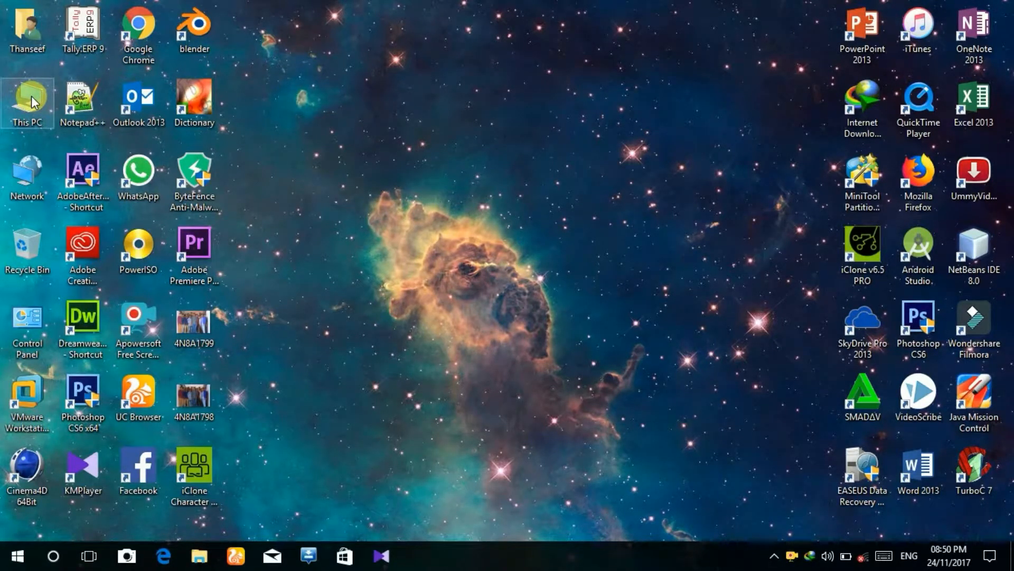
Browse from This PC through F:\SOFTWARES\SMARTPHONE firmware\SAMSUNG DEVICES to odin3_v3.12.5 and bring up Odin3's launch menu
double_click(27, 103)
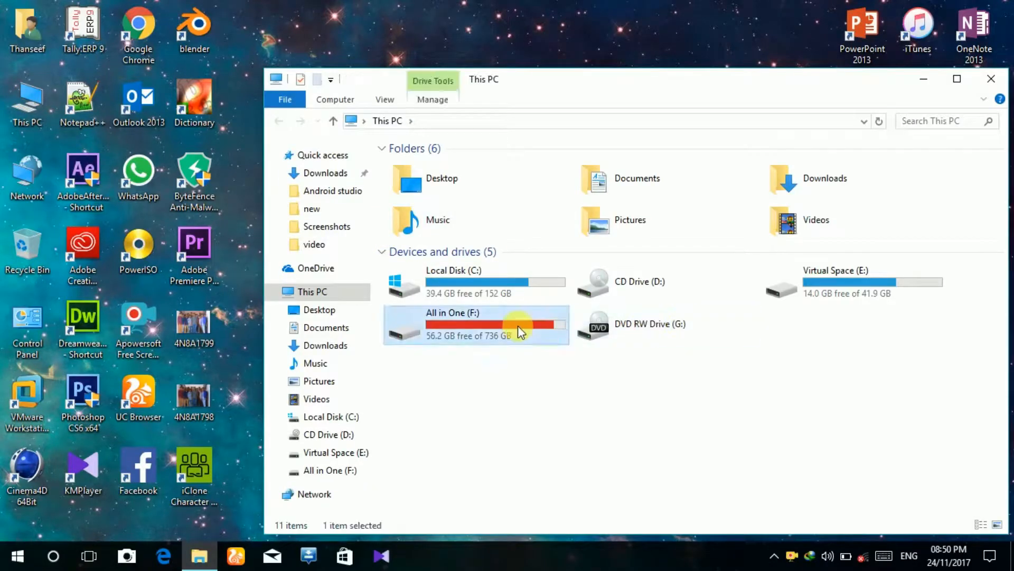
double_click(475, 324)
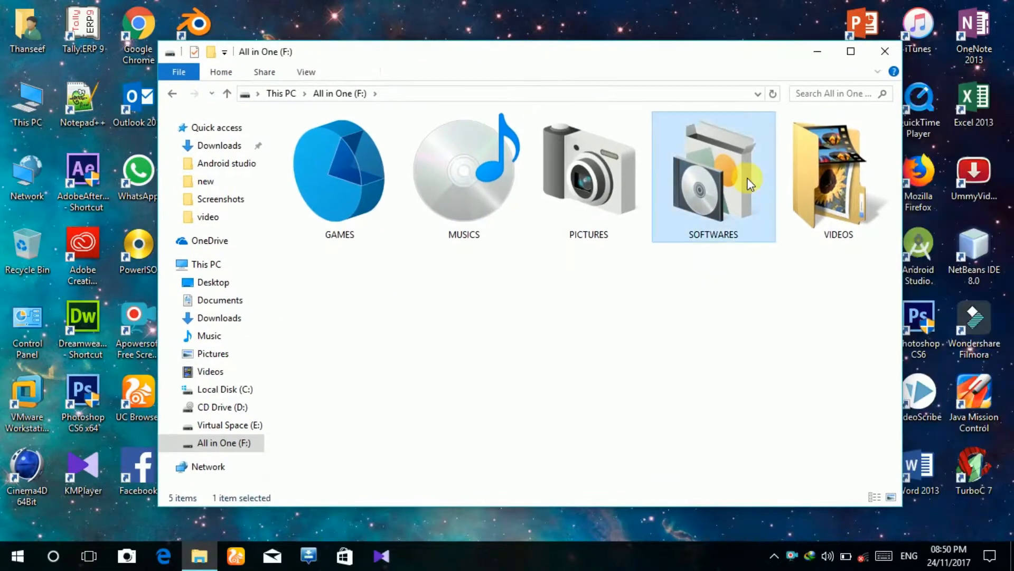
double_click(712, 175)
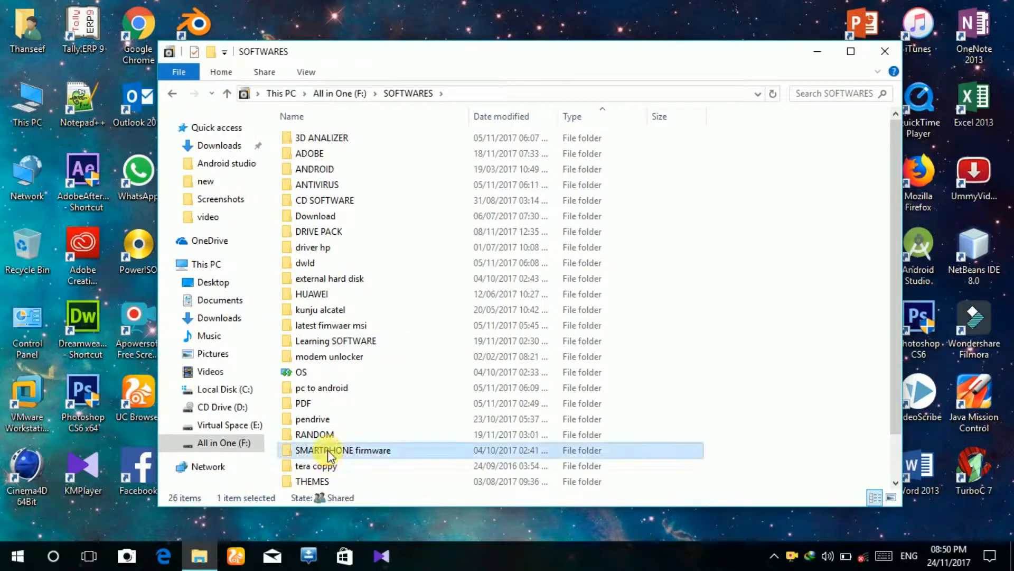
double_click(342, 450)
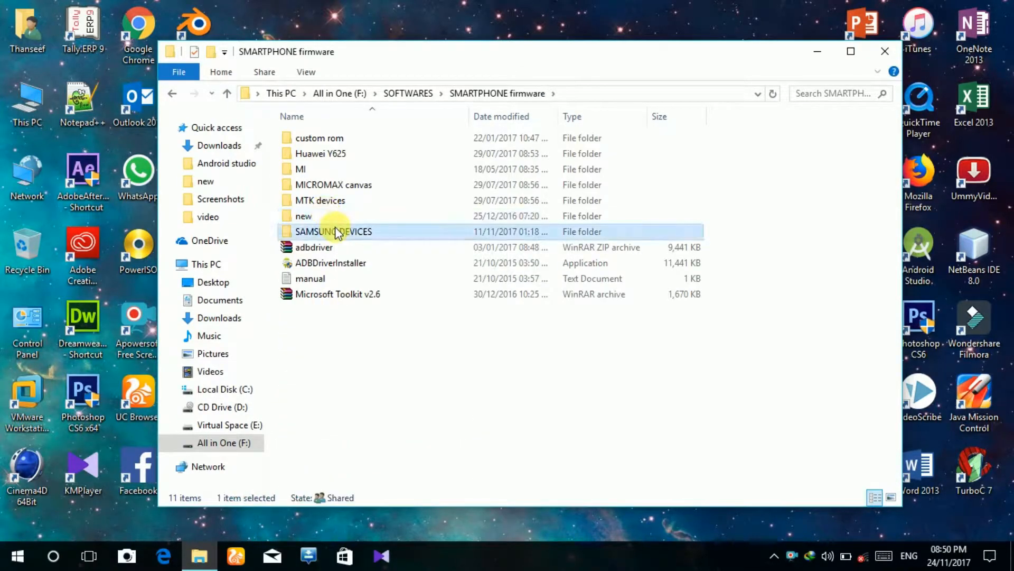
double_click(333, 231)
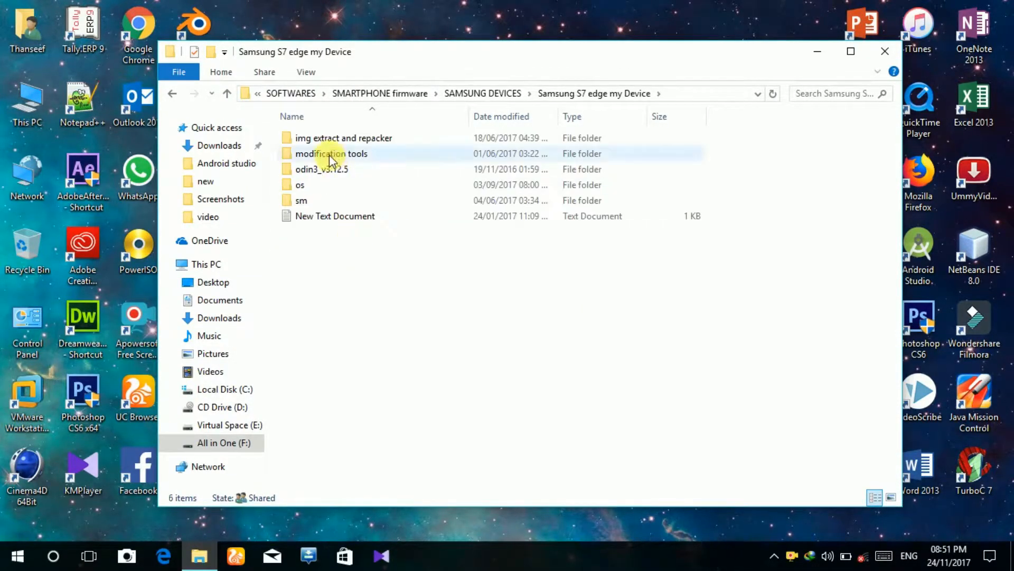
double_click(322, 169)
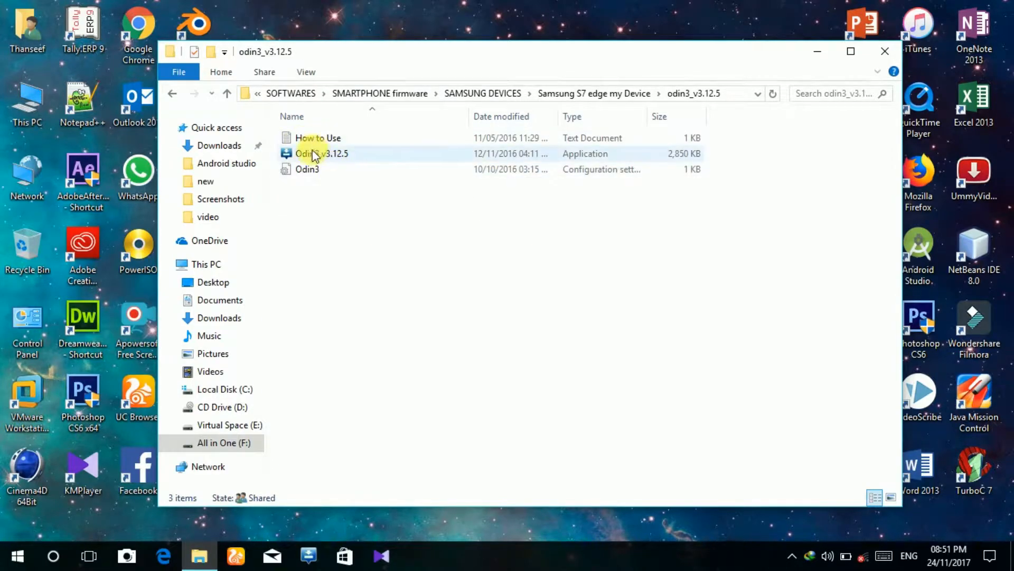
right_click(321, 154)
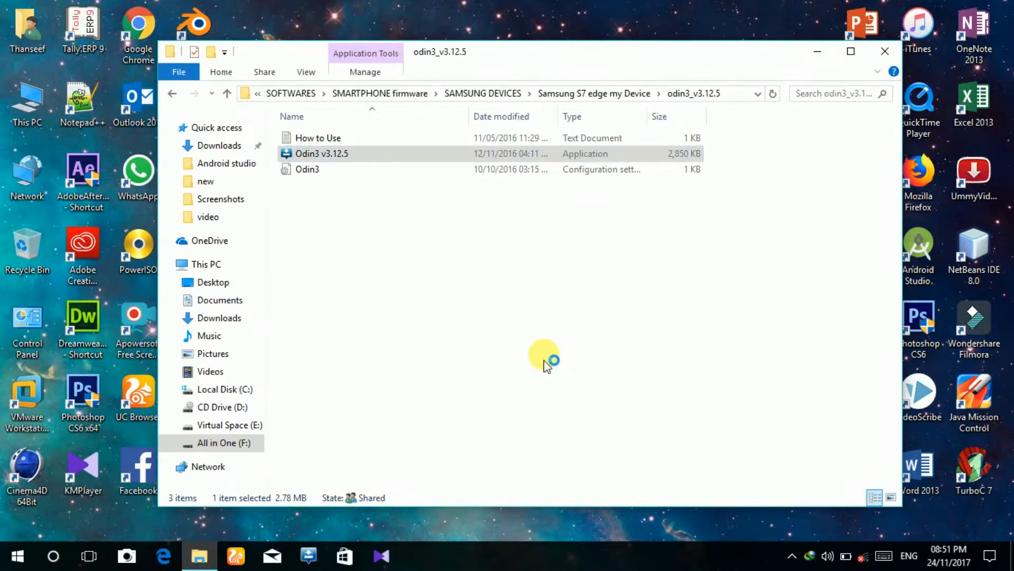
Launch Odin3 v3.12.5 and wait until the phone is added on COM3
double_click(321, 153)
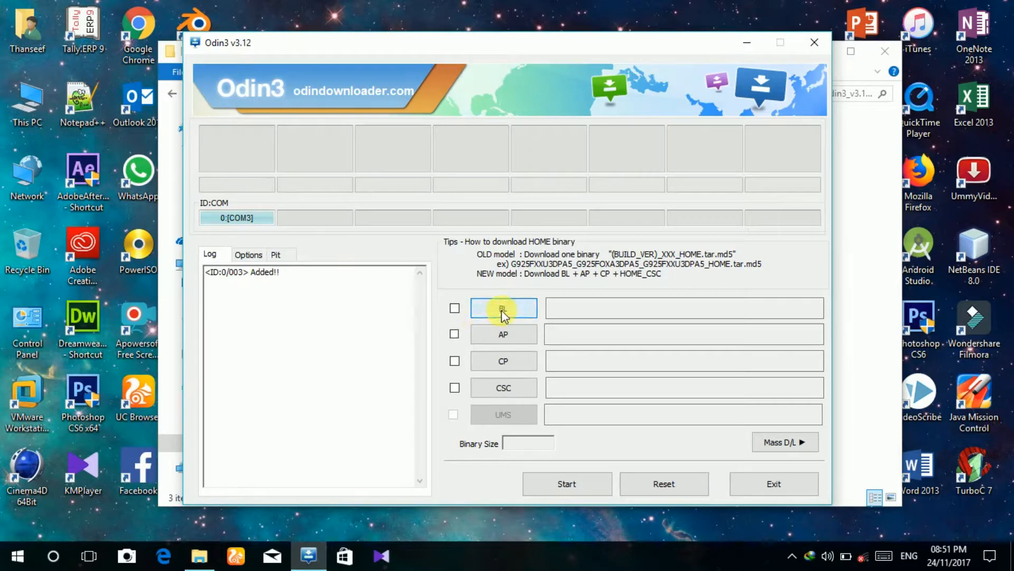
mouse_move(466, 292)
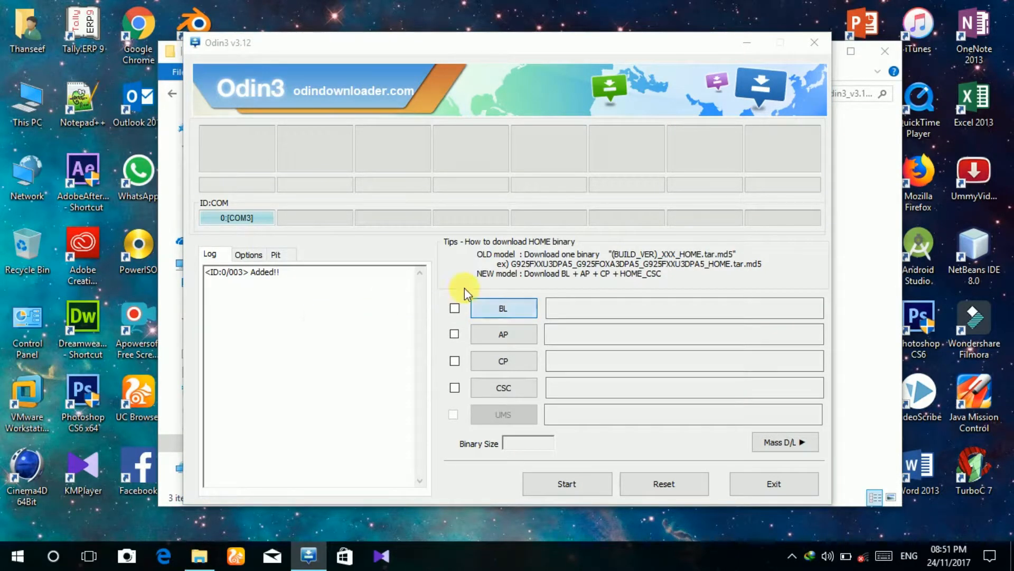
Load the BL_ file from the SM-G935F folder on All in One (F:) into Odin3's BL slot
left_click(503, 308)
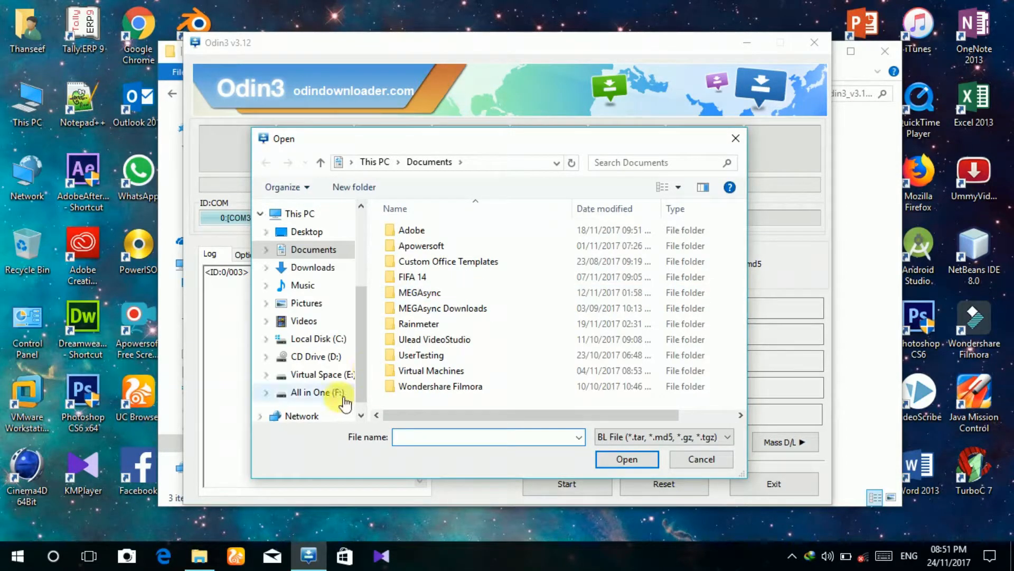
left_click(315, 392)
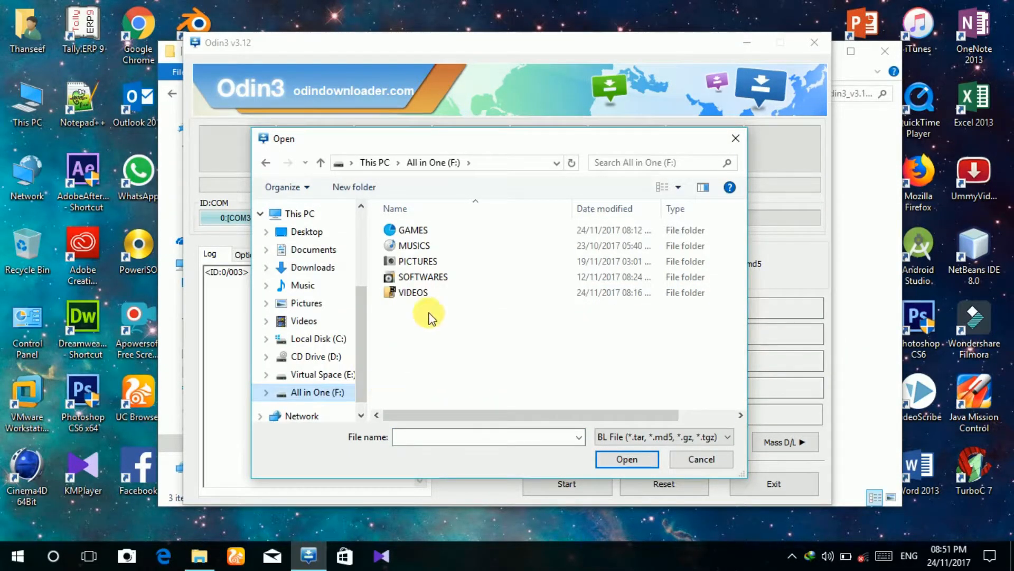
double_click(422, 276)
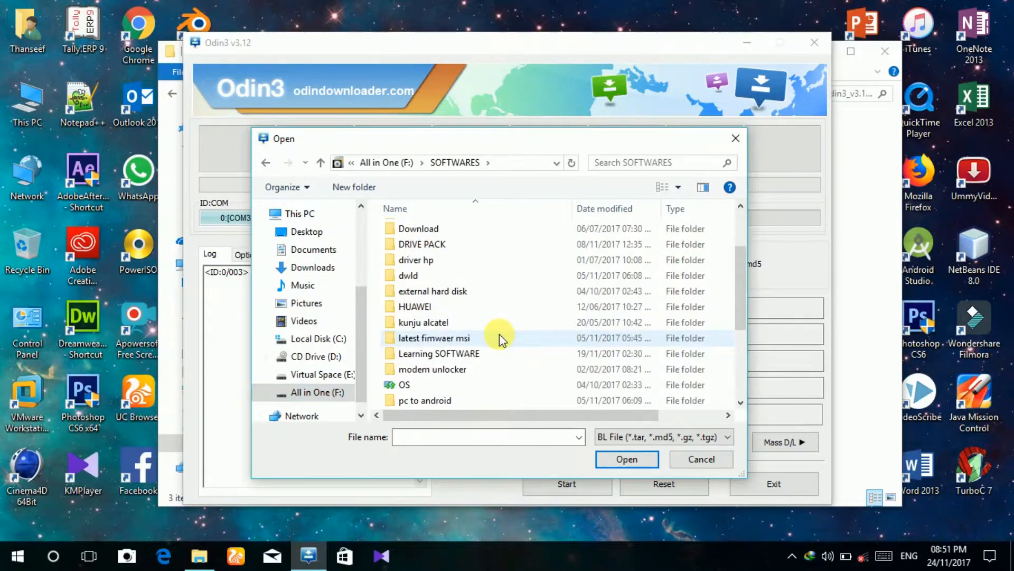
scroll("down", 3)
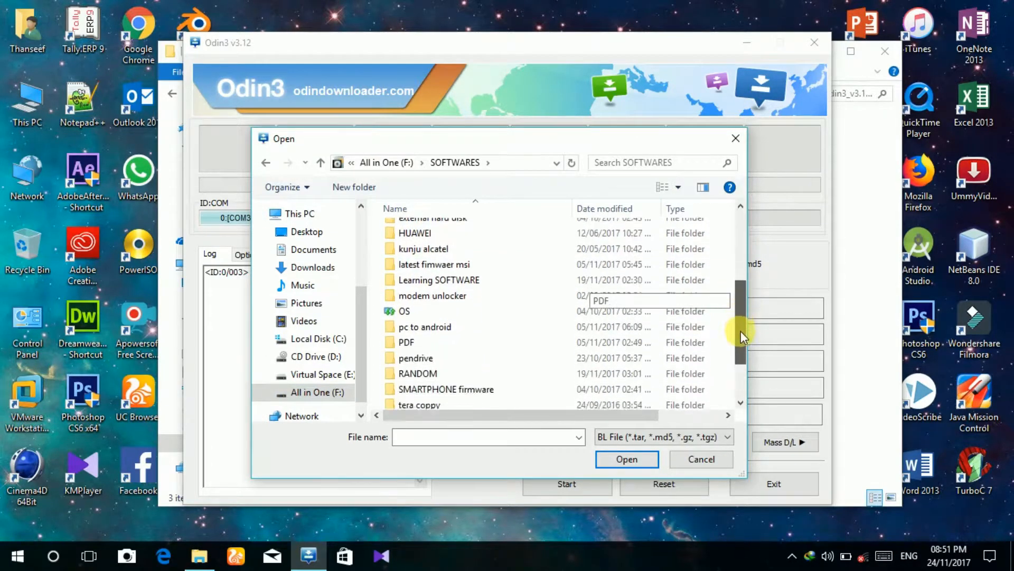
double_click(446, 389)
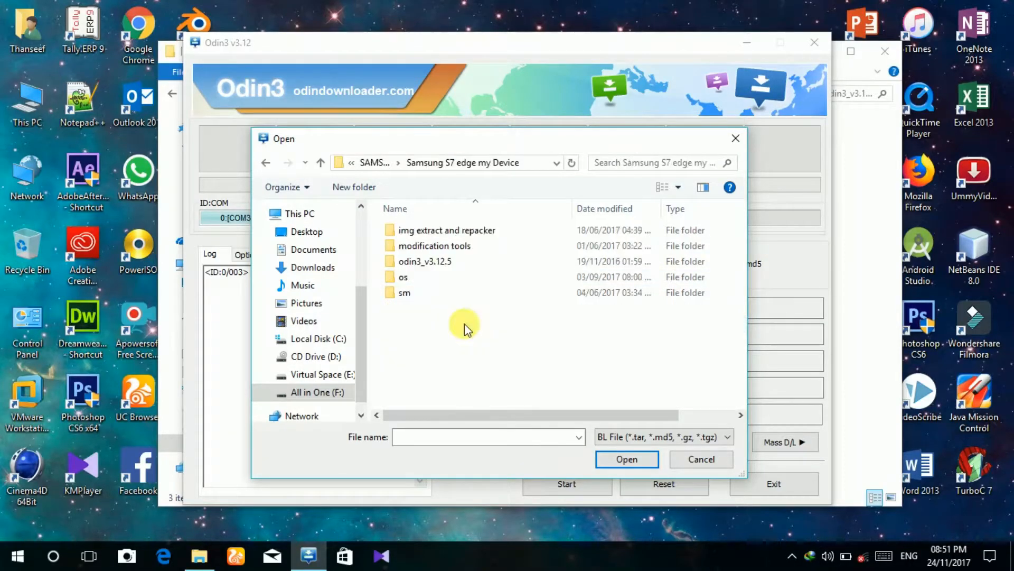
double_click(403, 276)
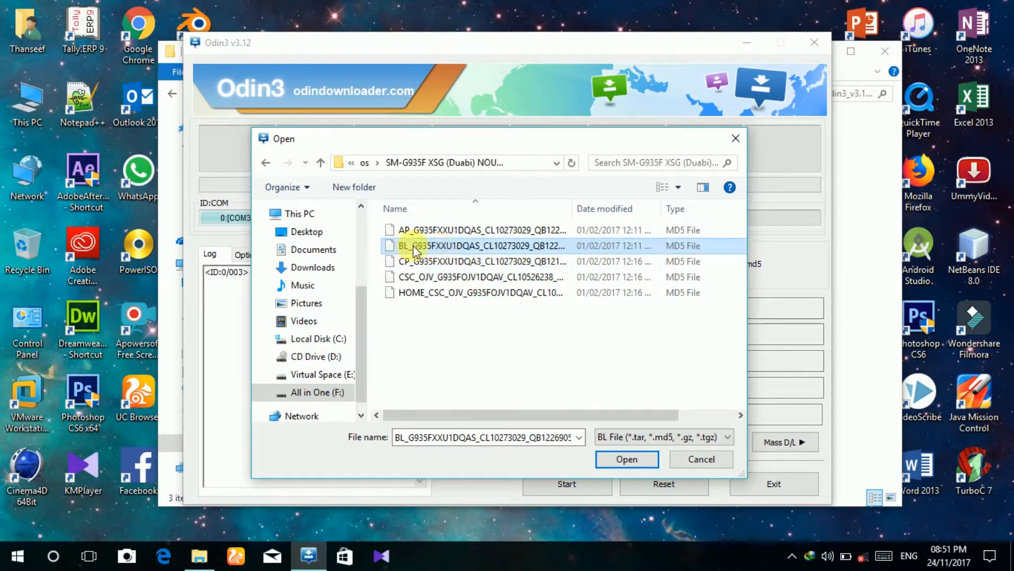
left_click(625, 458)
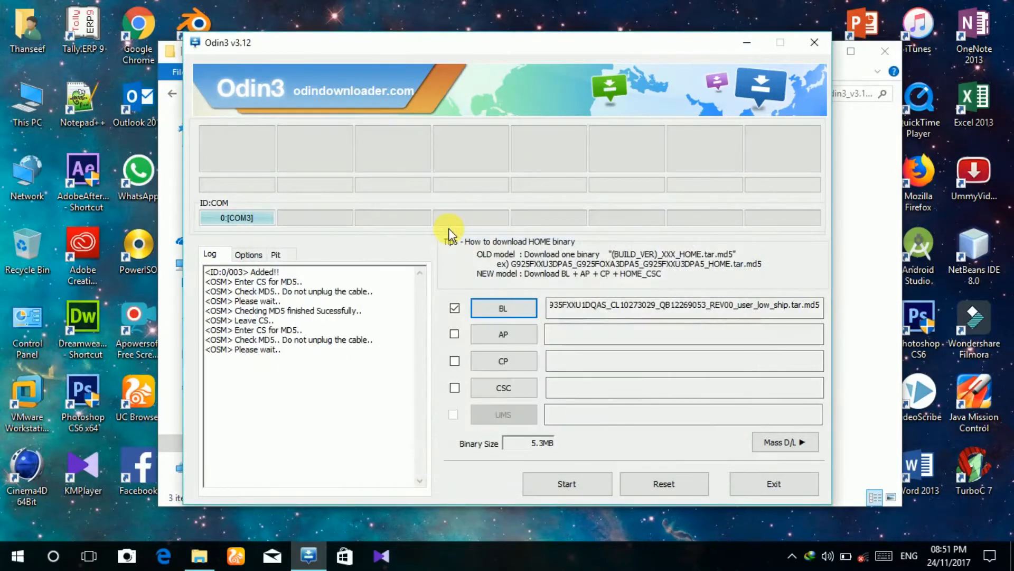
mouse_move(531, 334)
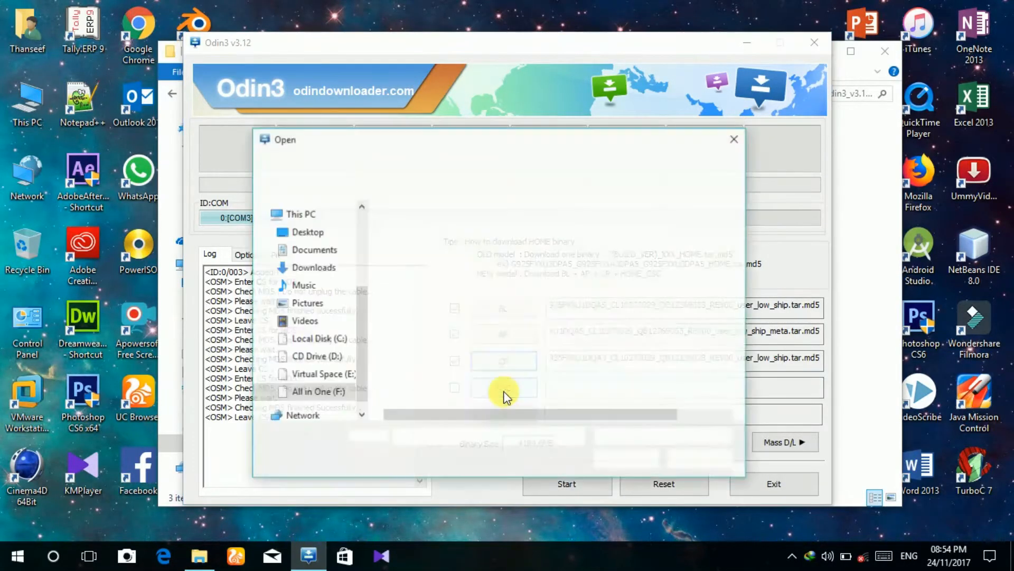
Select and load the CSC_ firmware file so AP, CP and CSC slots are all filled
left_click(475, 276)
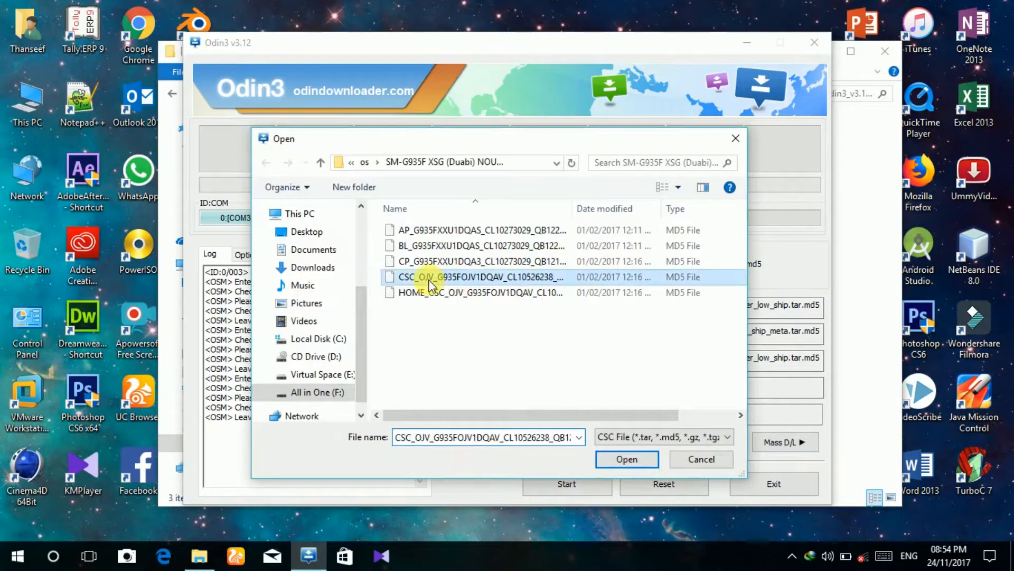
left_click(626, 458)
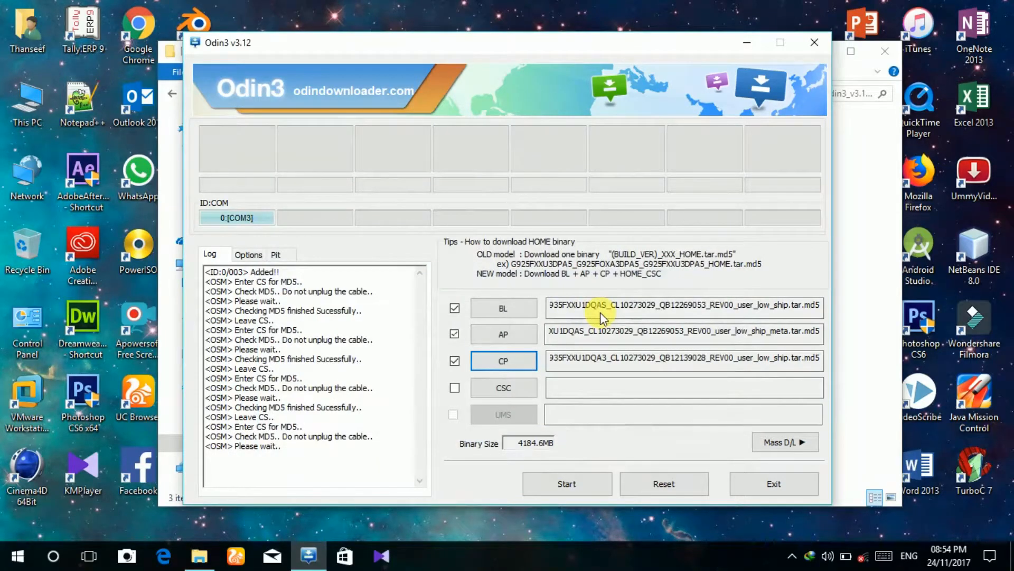
mouse_move(438, 387)
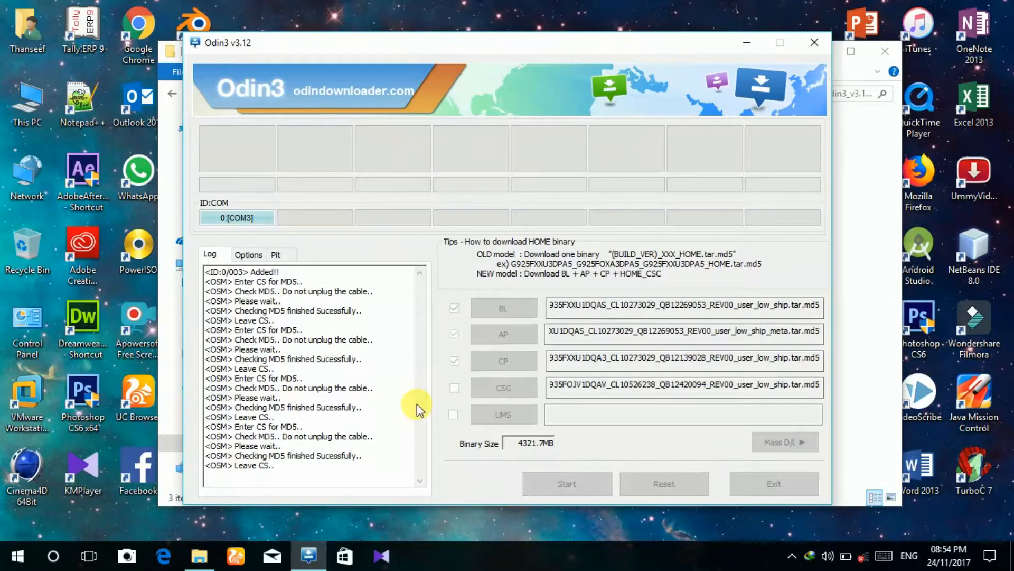
left_click(454, 387)
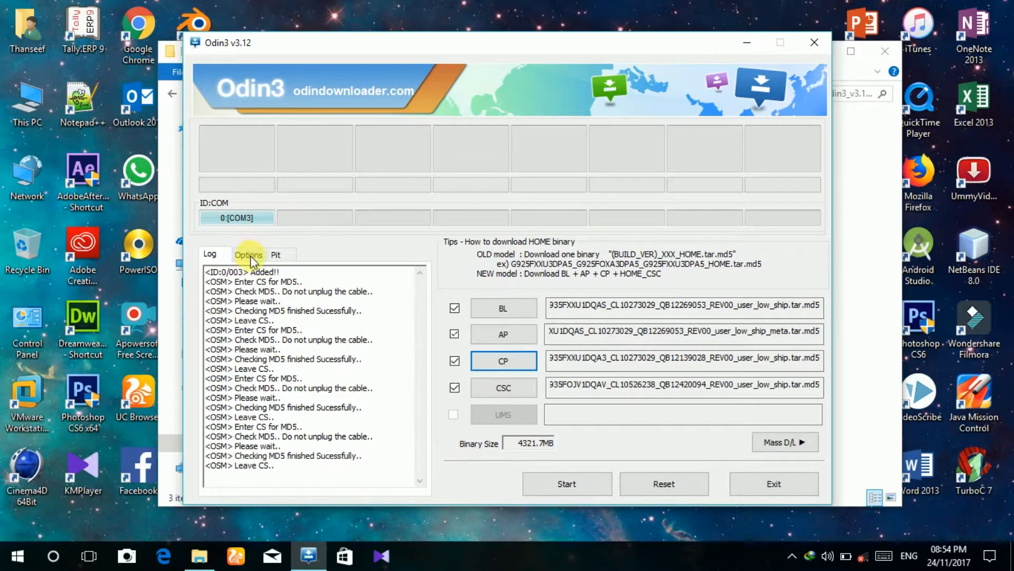
Review Auto Reboot and F. Reset Time in Options, then start flashing from the Log view
left_click(248, 254)
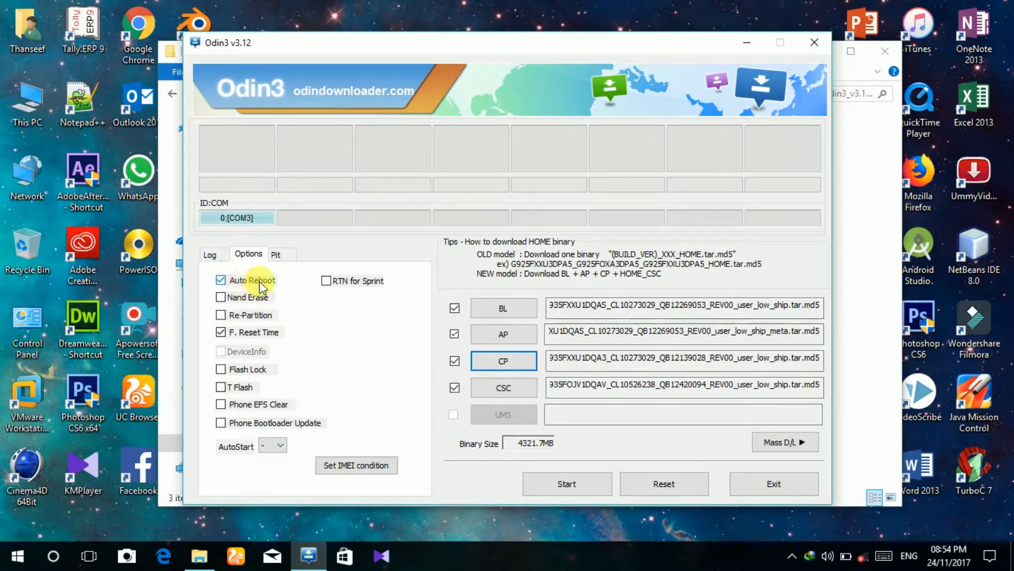
mouse_move(260, 336)
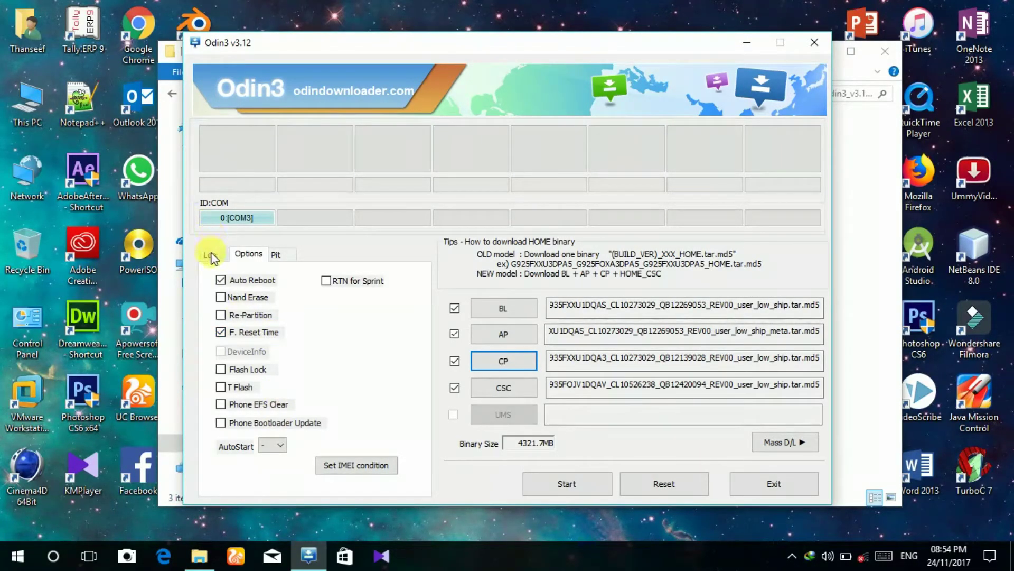
left_click(566, 483)
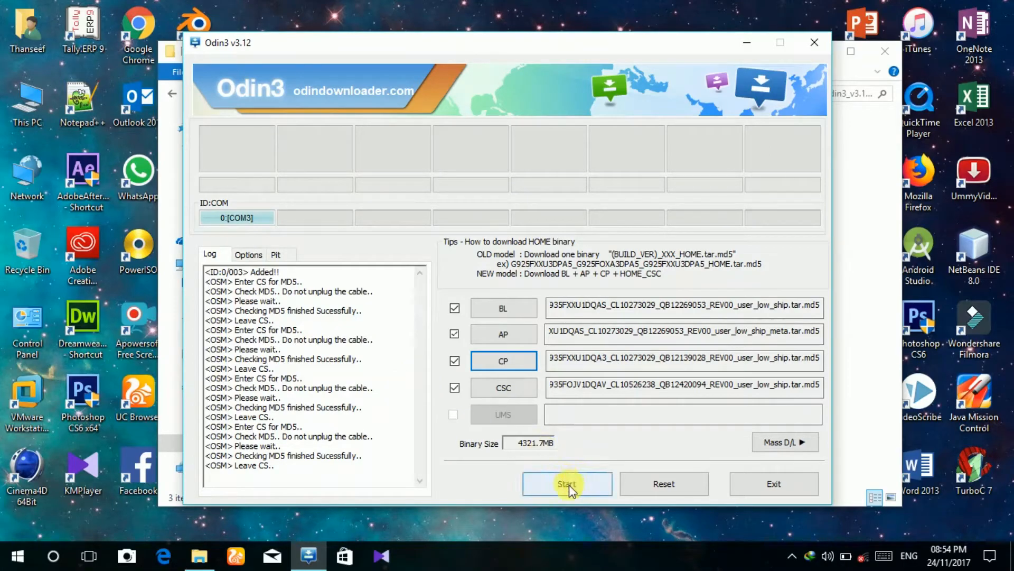
left_click(567, 483)
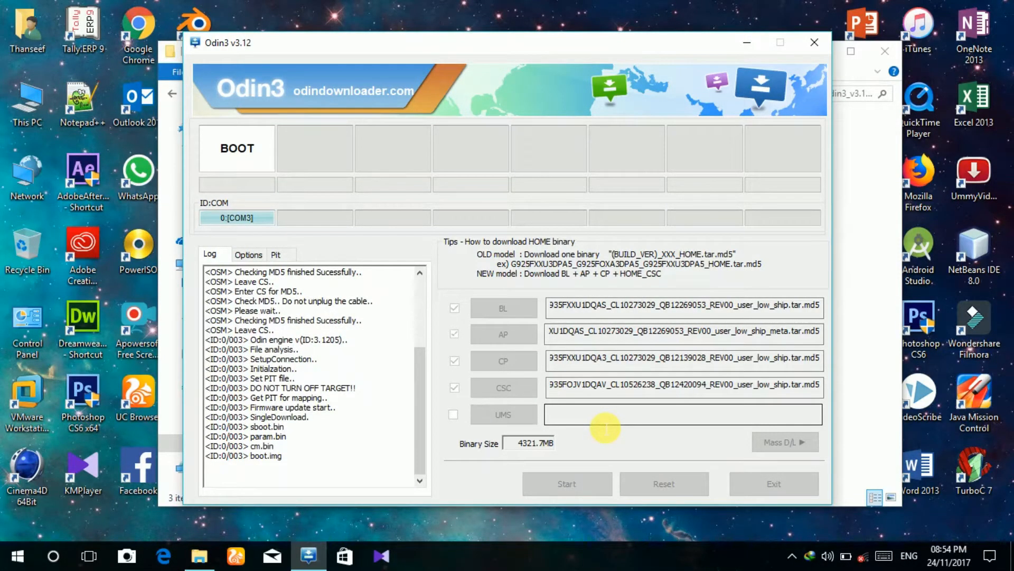